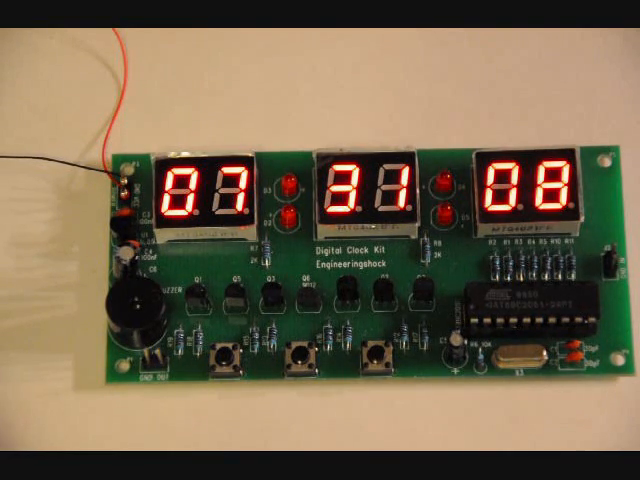
left_click(224, 360)
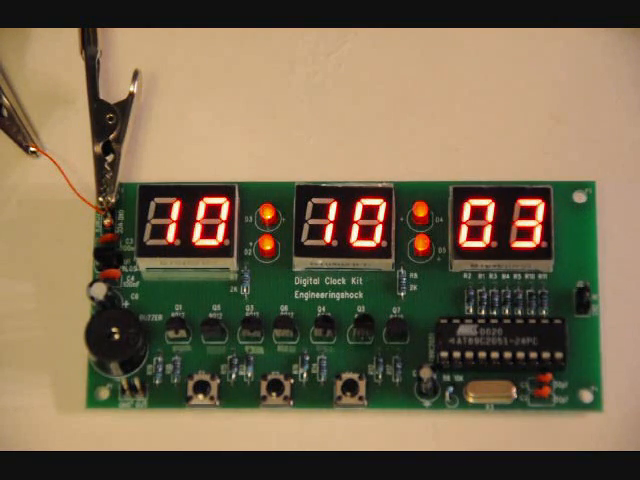
left_click(205, 375)
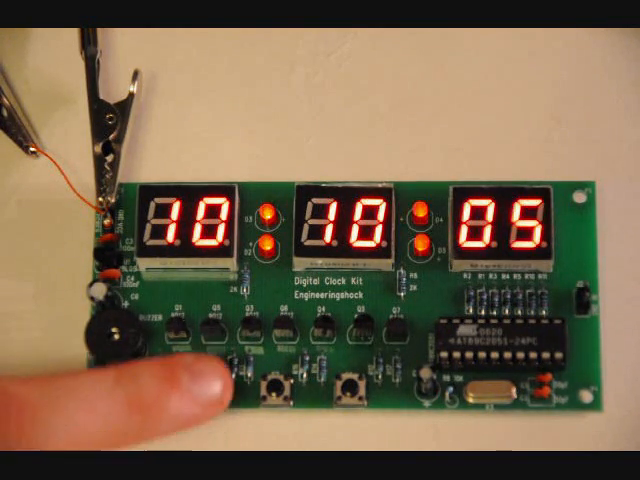